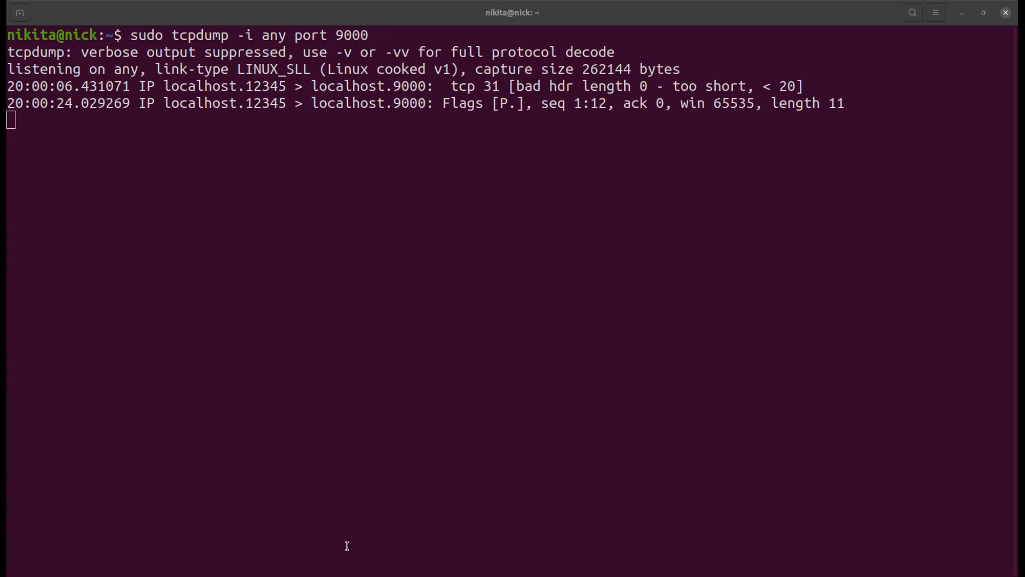
Review the TUN interface documentation, highlighting the userspace networking applications passage.
left_click_drag(443, 103, 844, 102)
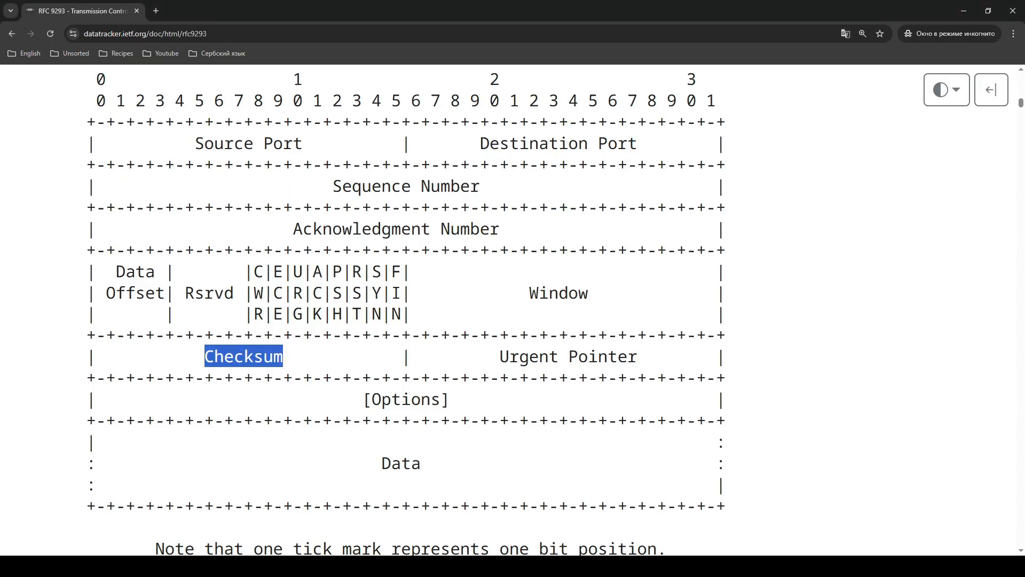
scroll("down", 3)
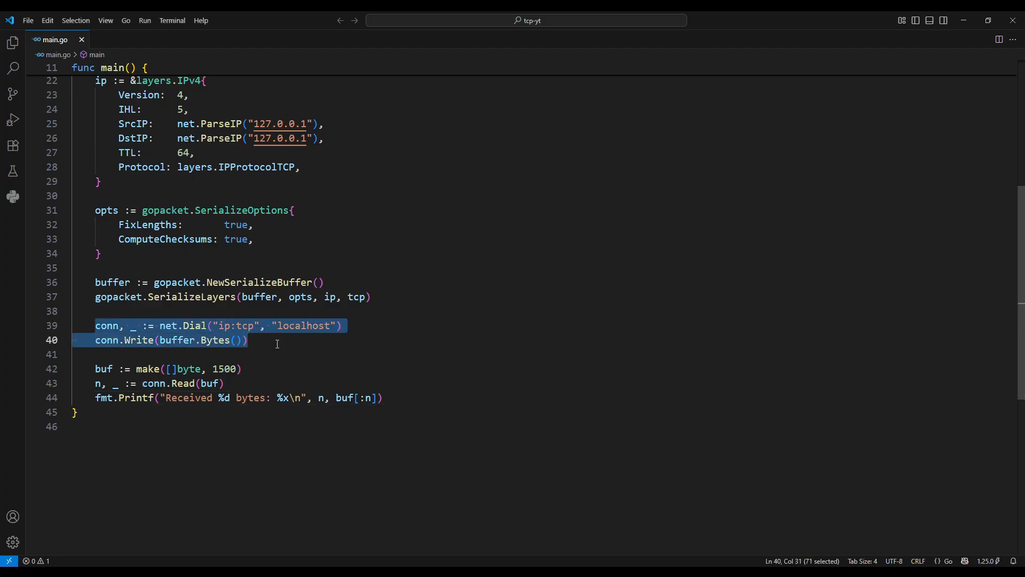
double_click(104, 289)
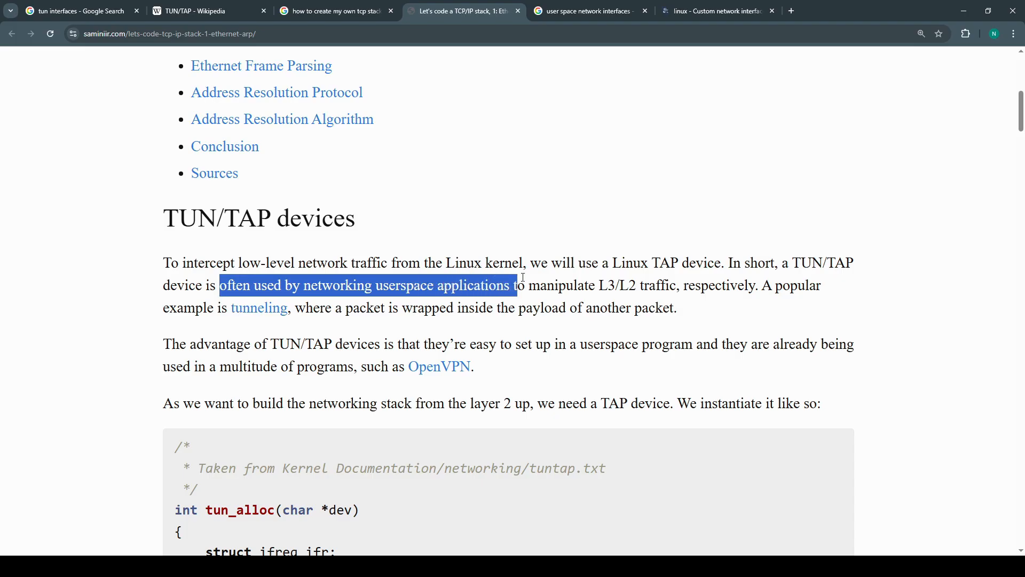
left_click_drag(515, 285, 721, 285)
type("ip l")
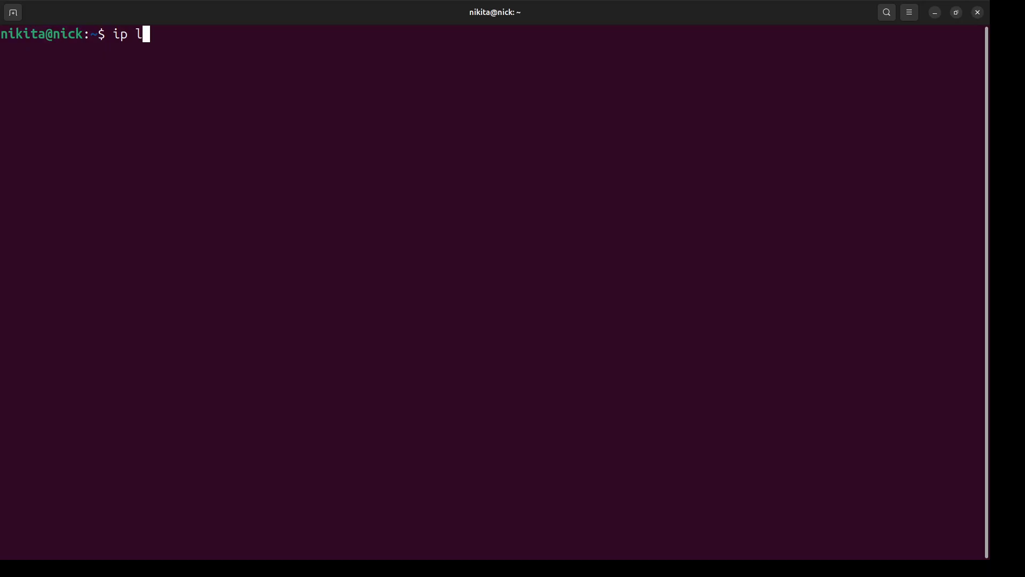
Run 'ip l' to list network links and select tun0's lines in the output.
key("Return")
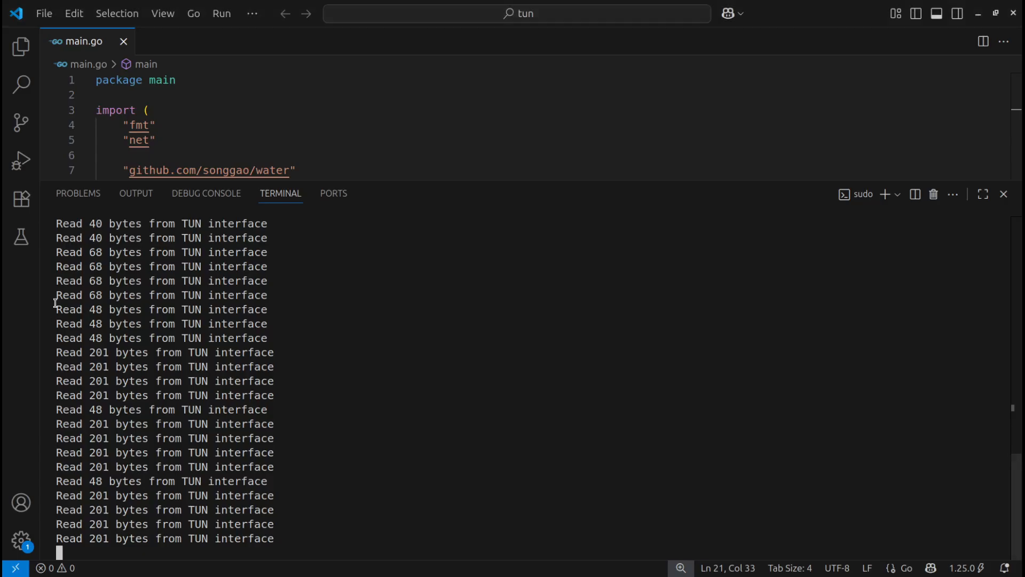
left_click_drag(55, 310, 130, 409)
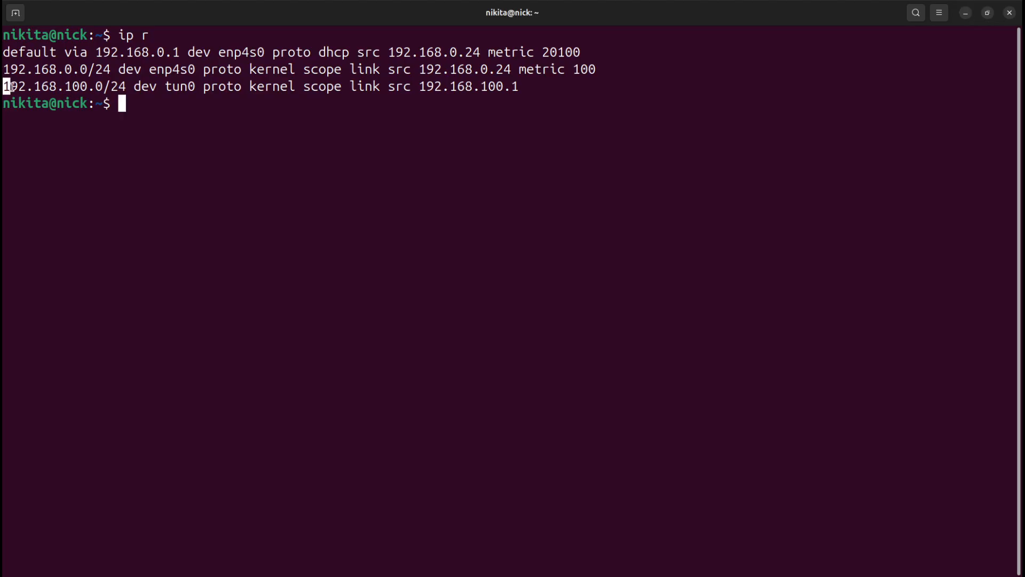
Pick out the tun0 subnet from 'ip r' and enter 'nc 192.168.100.100 123...' at the prompt.
double_click(178, 87)
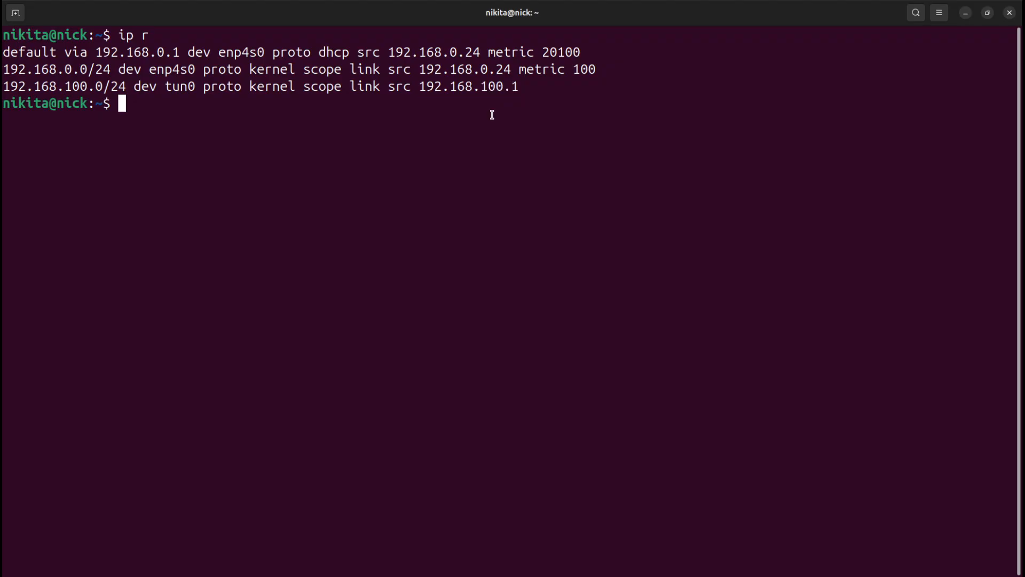
type("nc 1")
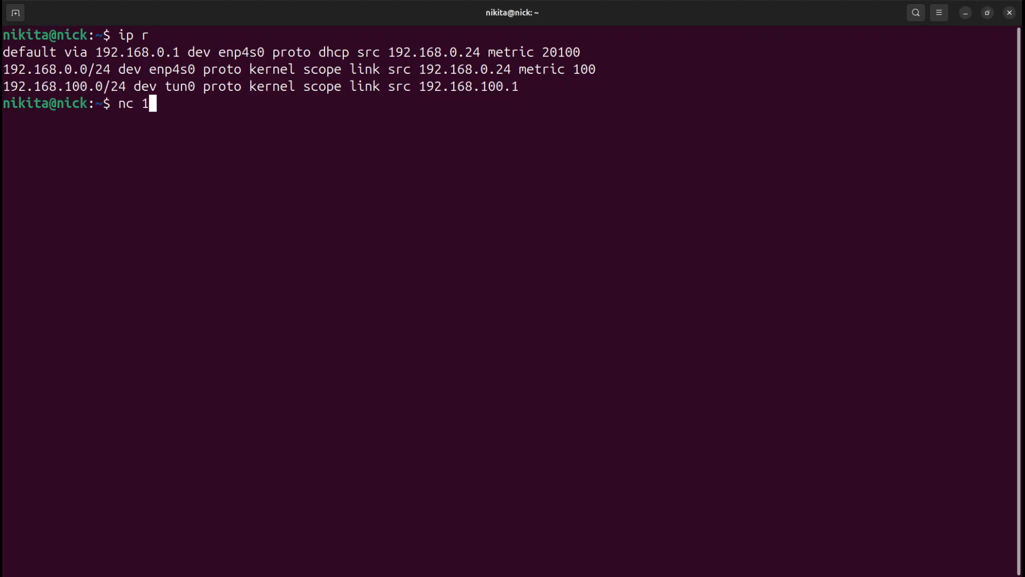
type("92.168.100.100 123")
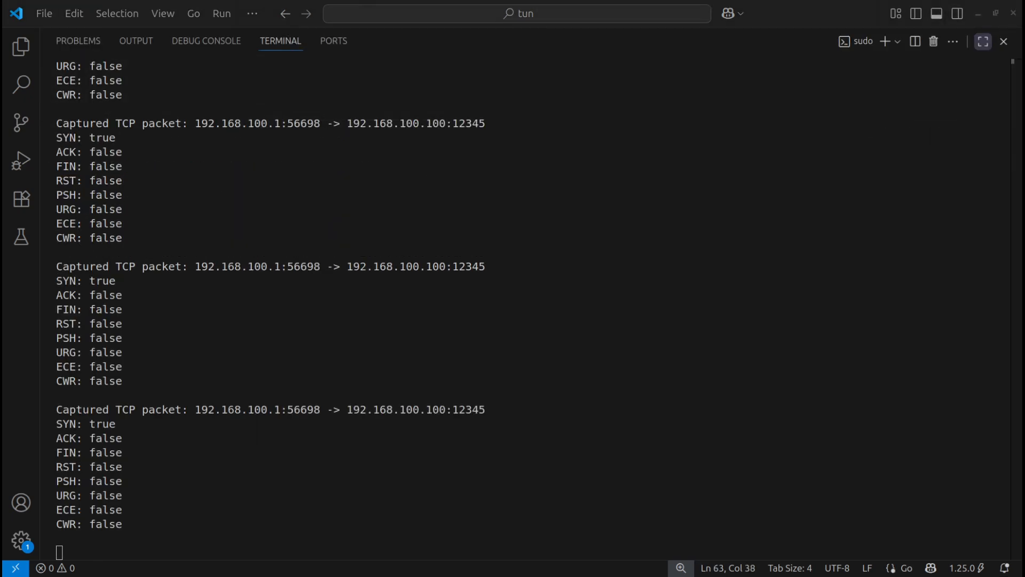
Maximize the integrated terminal and rerun sudo ./main to watch SYN-ACKs sent and ACKs received.
double_click(66, 281)
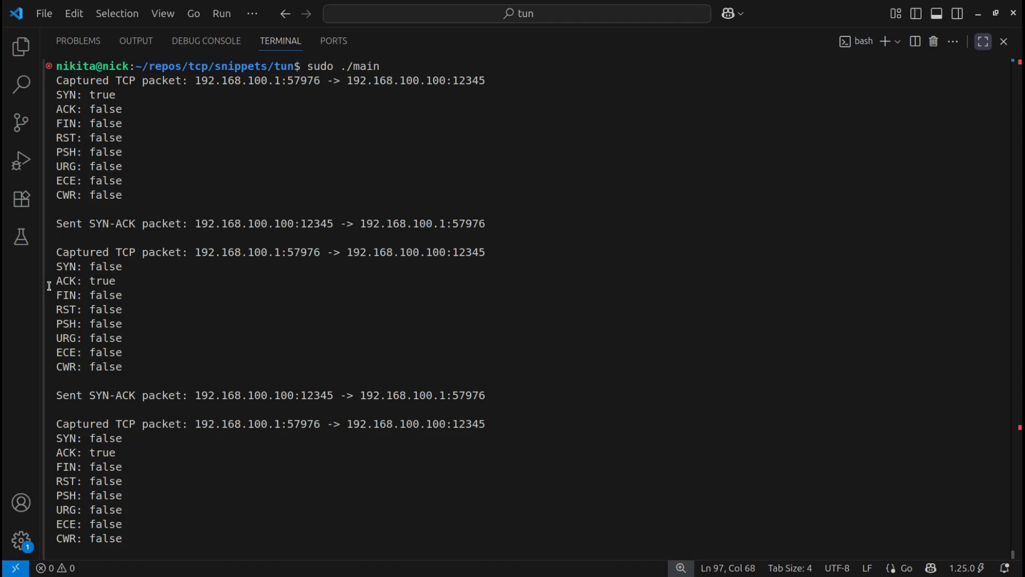
double_click(89, 281)
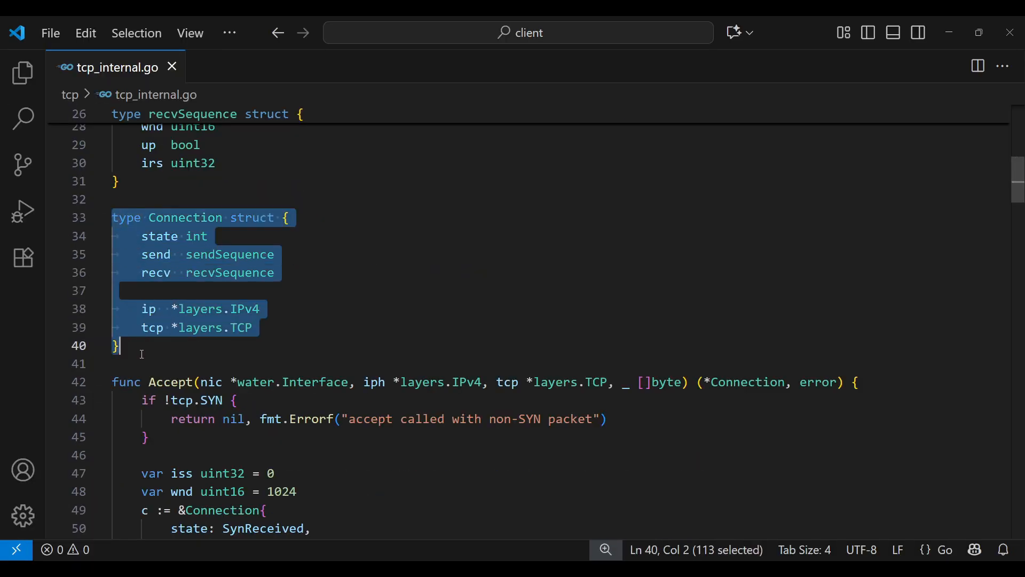
mouse_move(161, 358)
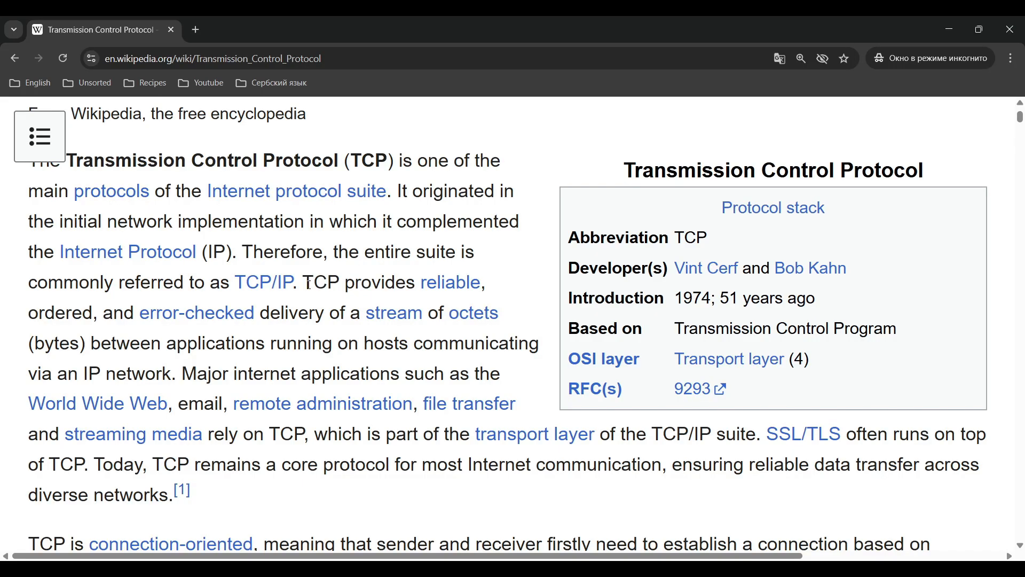
From the Wikipedia reliable-delivery sentence follow the RFC 9293 link down to its state machine diagram.
left_click_drag(303, 282, 485, 282)
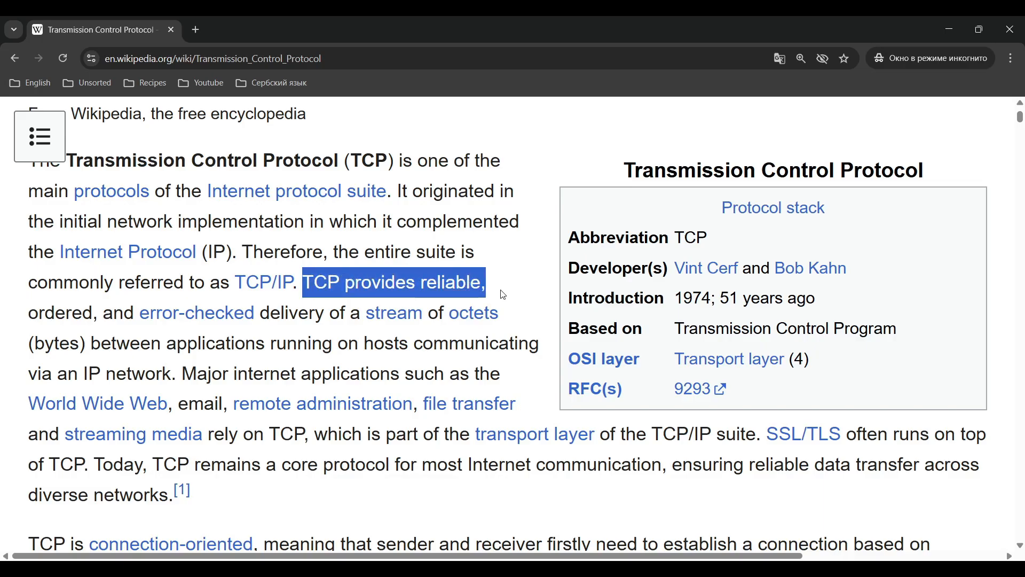
left_click(718, 389)
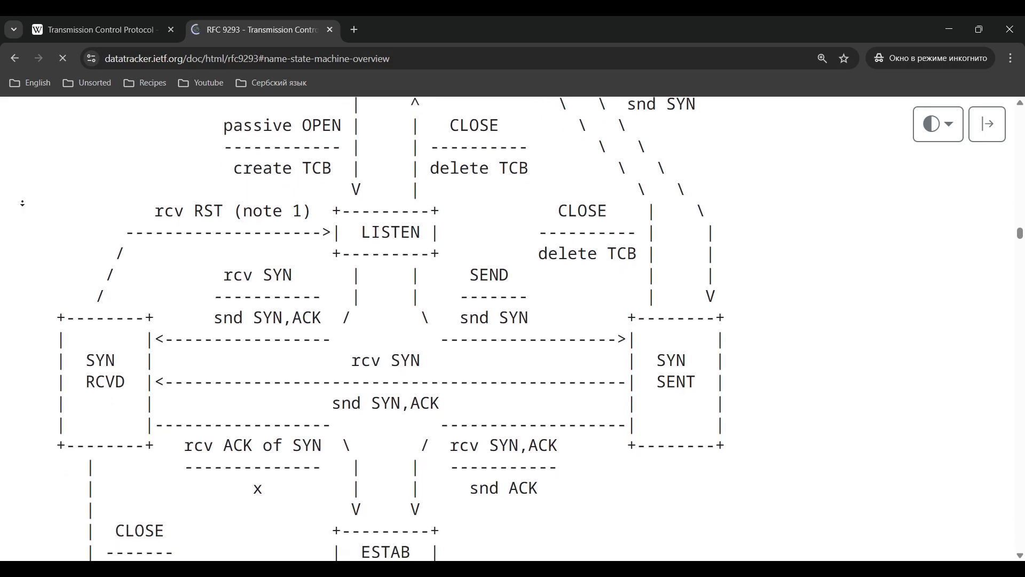
scroll("down", 3)
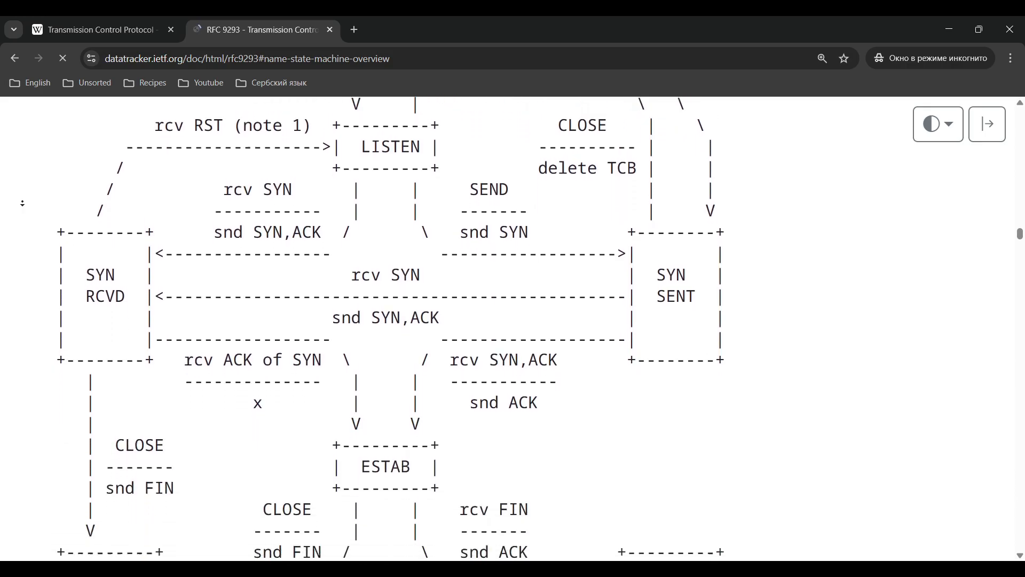
scroll("down", 3)
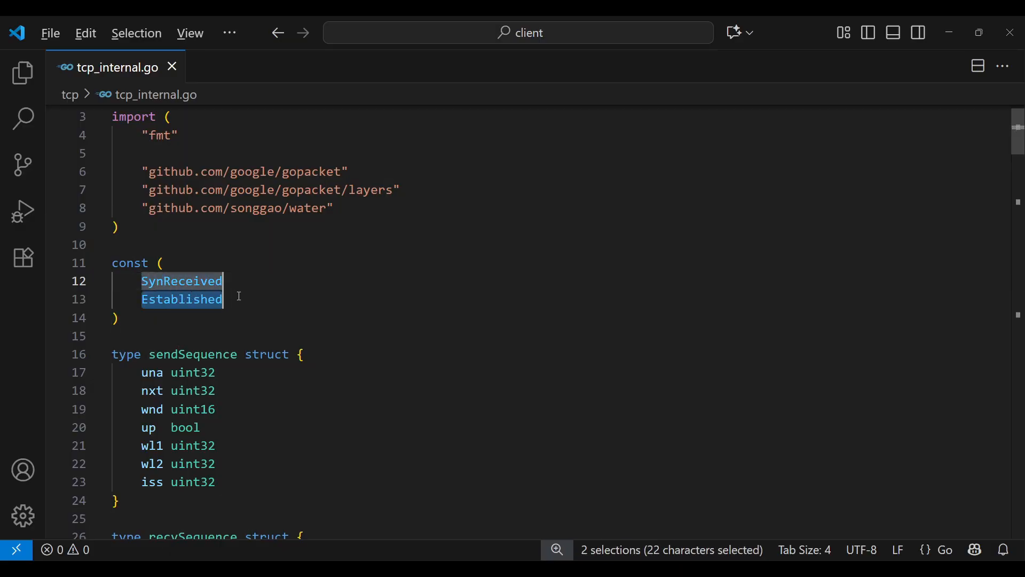
mouse_move(290, 334)
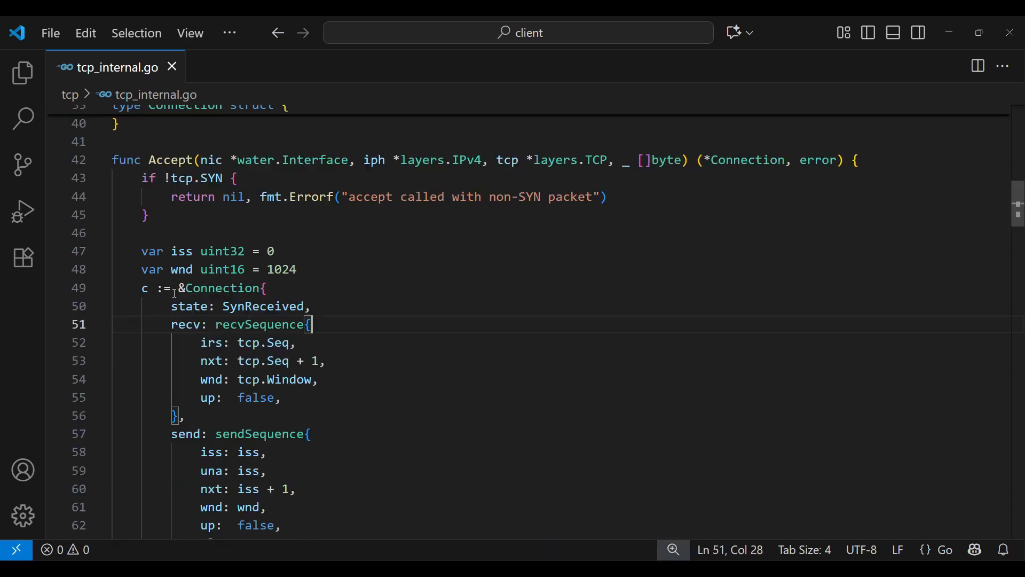
Review Accept's SYN-ACK code, then add 'func (s *TcpStream) Read(b []byte) (int, error) {}' in interface.go.
left_click_drag(170, 307, 311, 307)
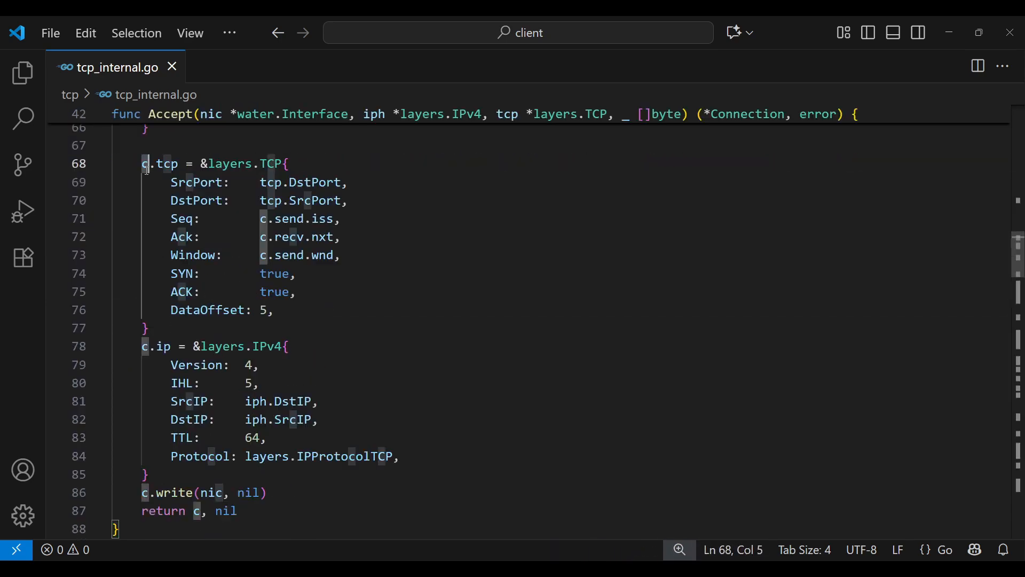
left_click_drag(145, 162, 268, 493)
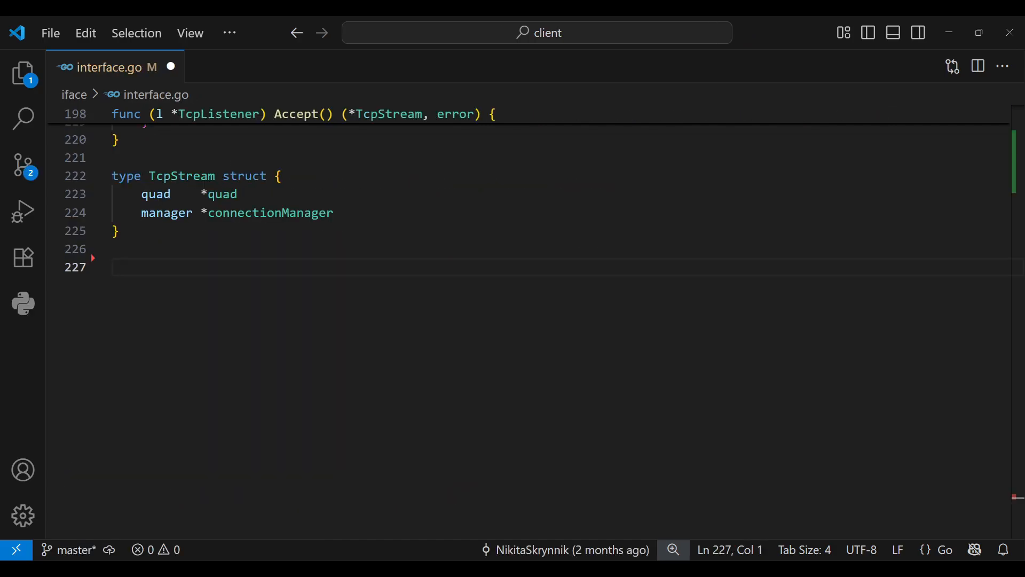
type("func (s *TcpStream) Read(b []byte) (int, error) {}")
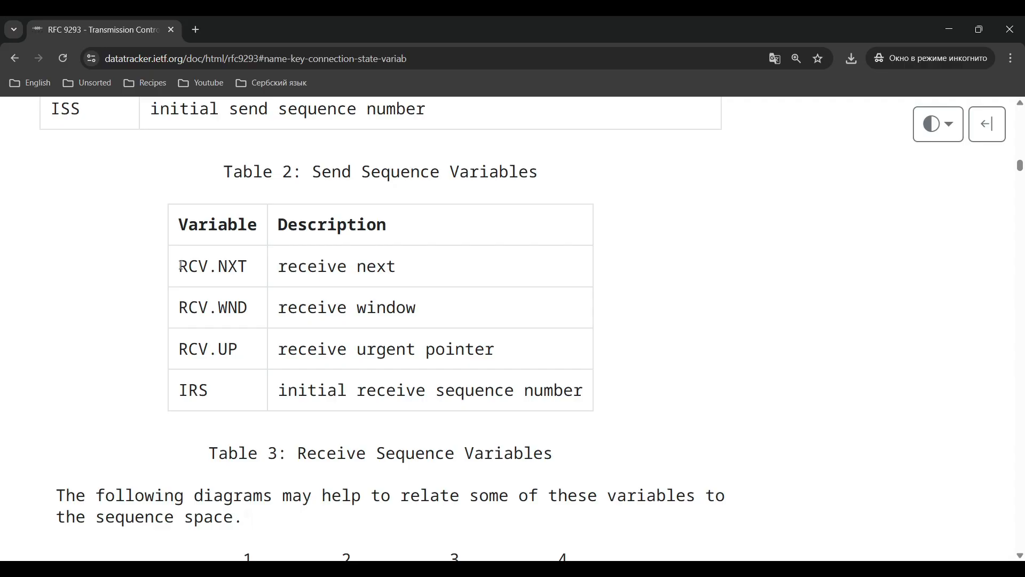
left_click_drag(180, 266, 416, 308)
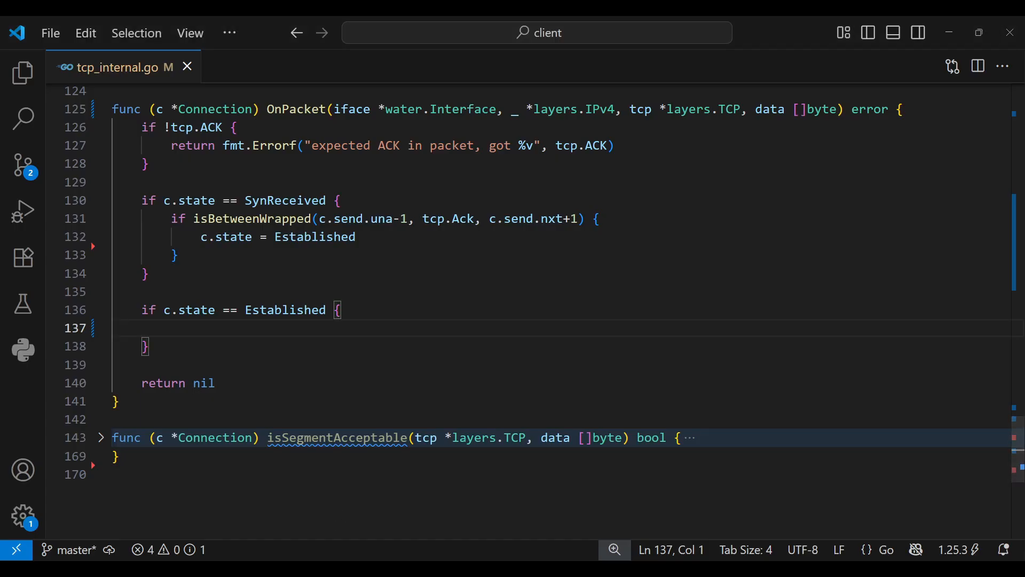
Log unacceptable segments with 'seq %d, nxt %d, wnd %d' from tcp.Seq, c.recv.nxt and c.recv in the Established branch.
type("isSegmentAcceptable(tcp, data")
type("return fmt.Errorf(\"segment not accept")
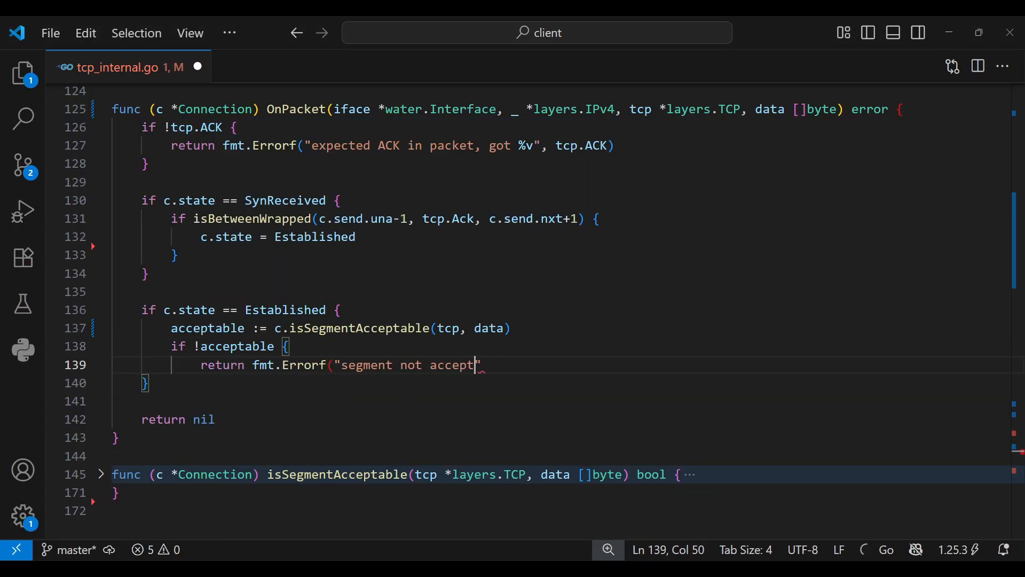
type("able: seq %d, nxt %d, wnd %d\", tcp.Seq, c.recv.nxt, c.recv.wnd)")
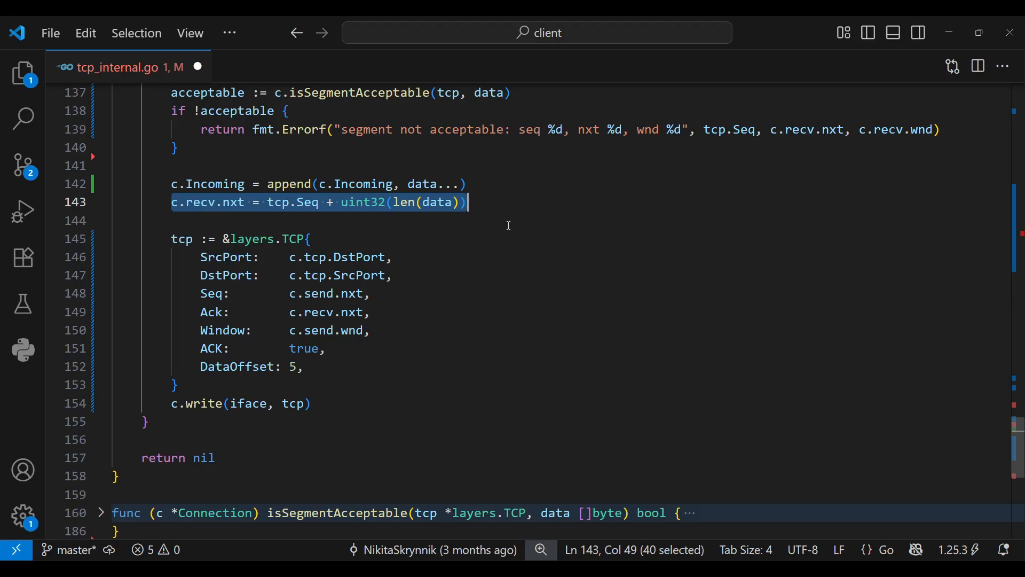
left_click(117, 77)
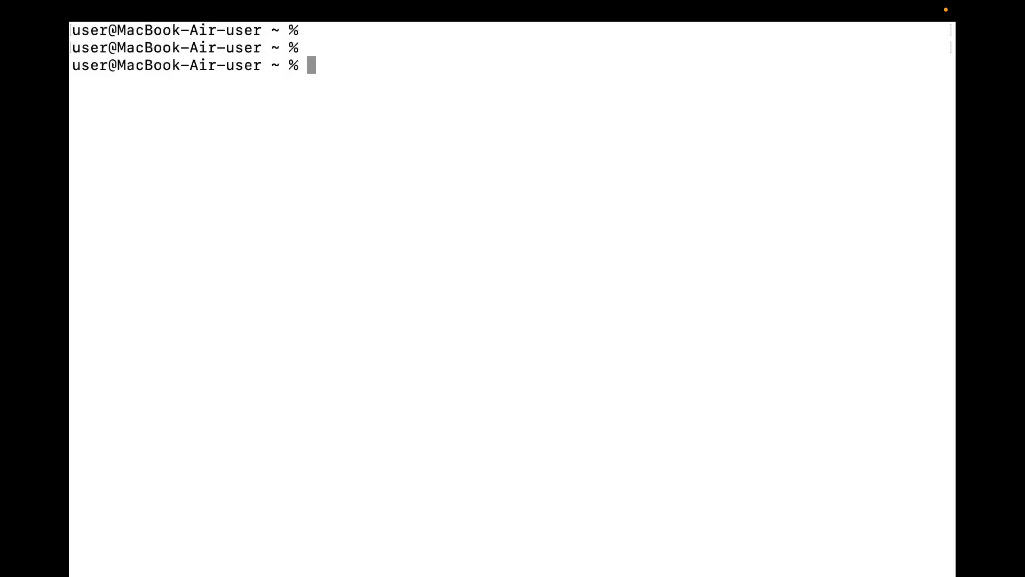
Enter 'curl 192.168.10.1' at the macOS Terminal prompt without running it.
type("curl 192.168.10.1")
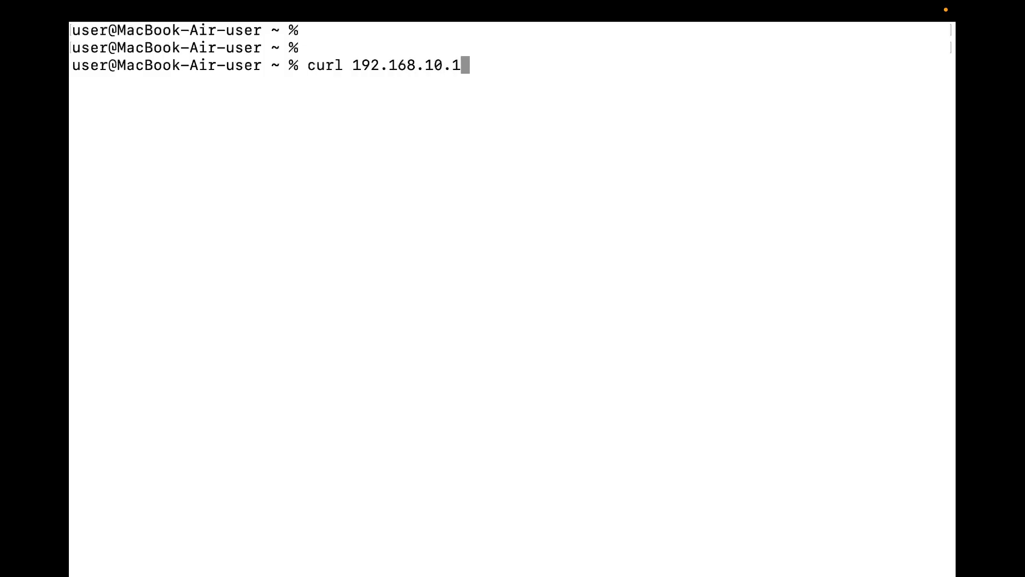